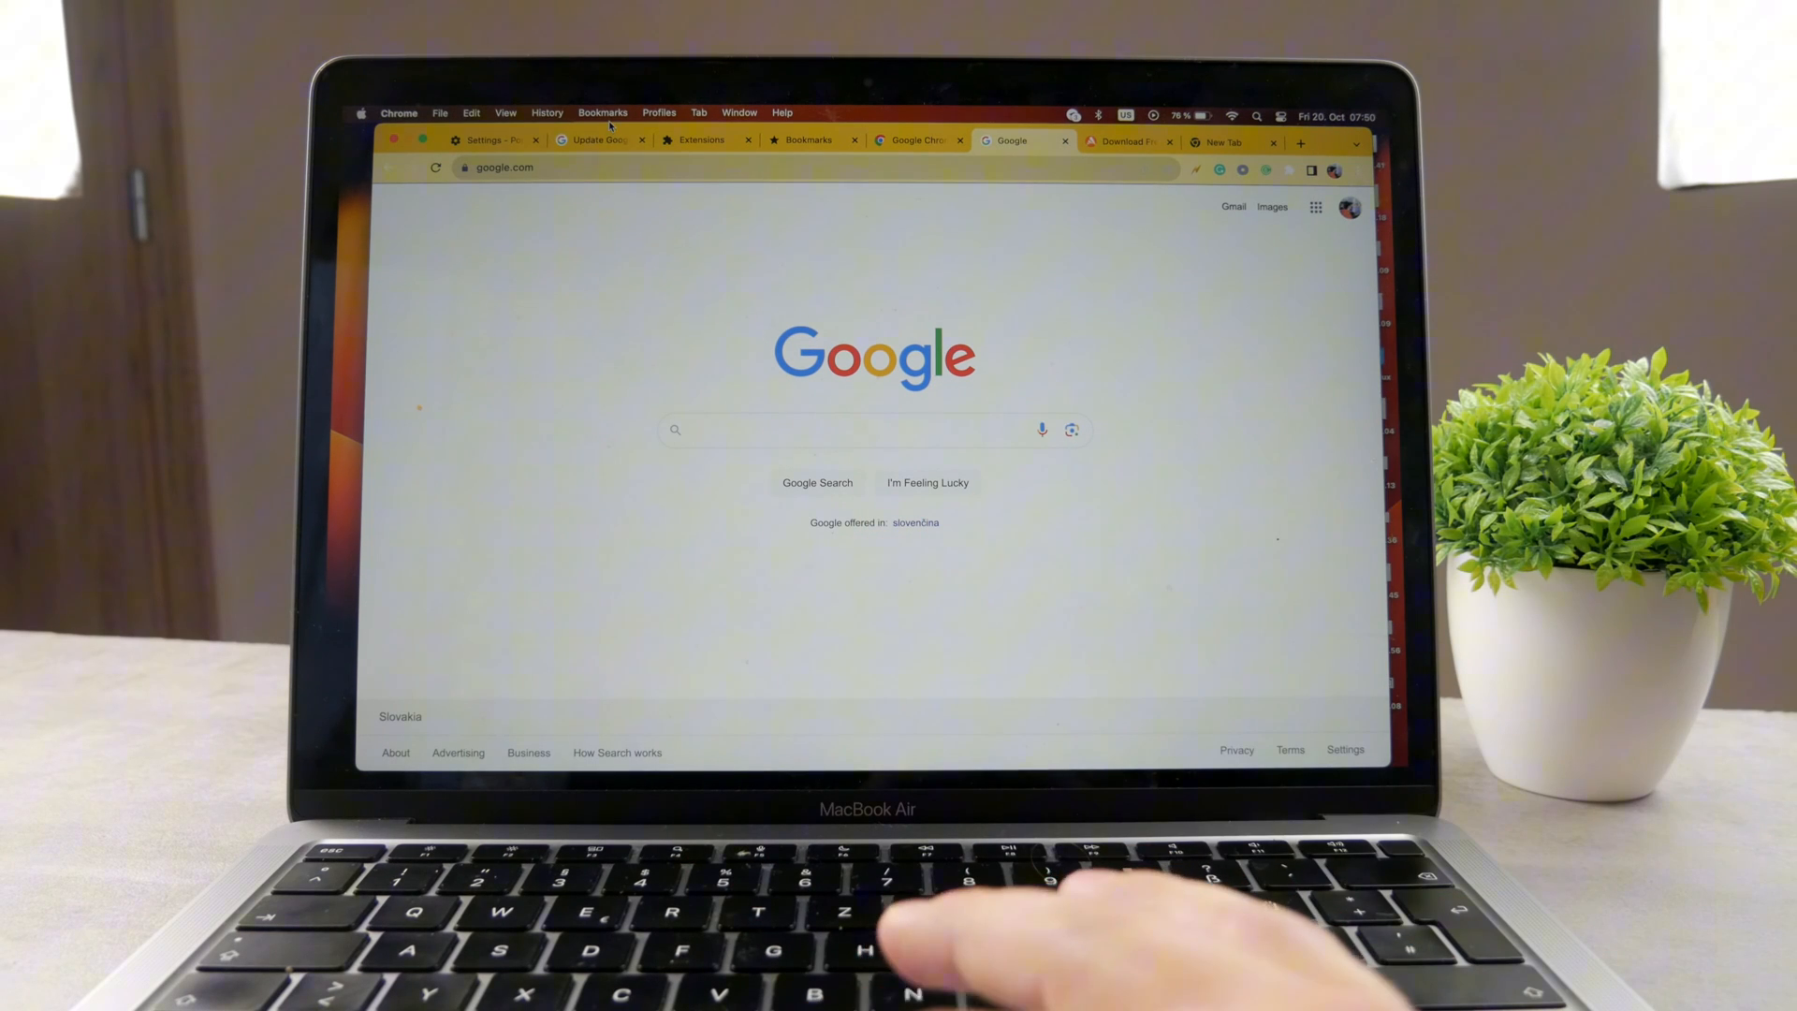
{"action": "mouse_move", "coordinate": [550, 312]}
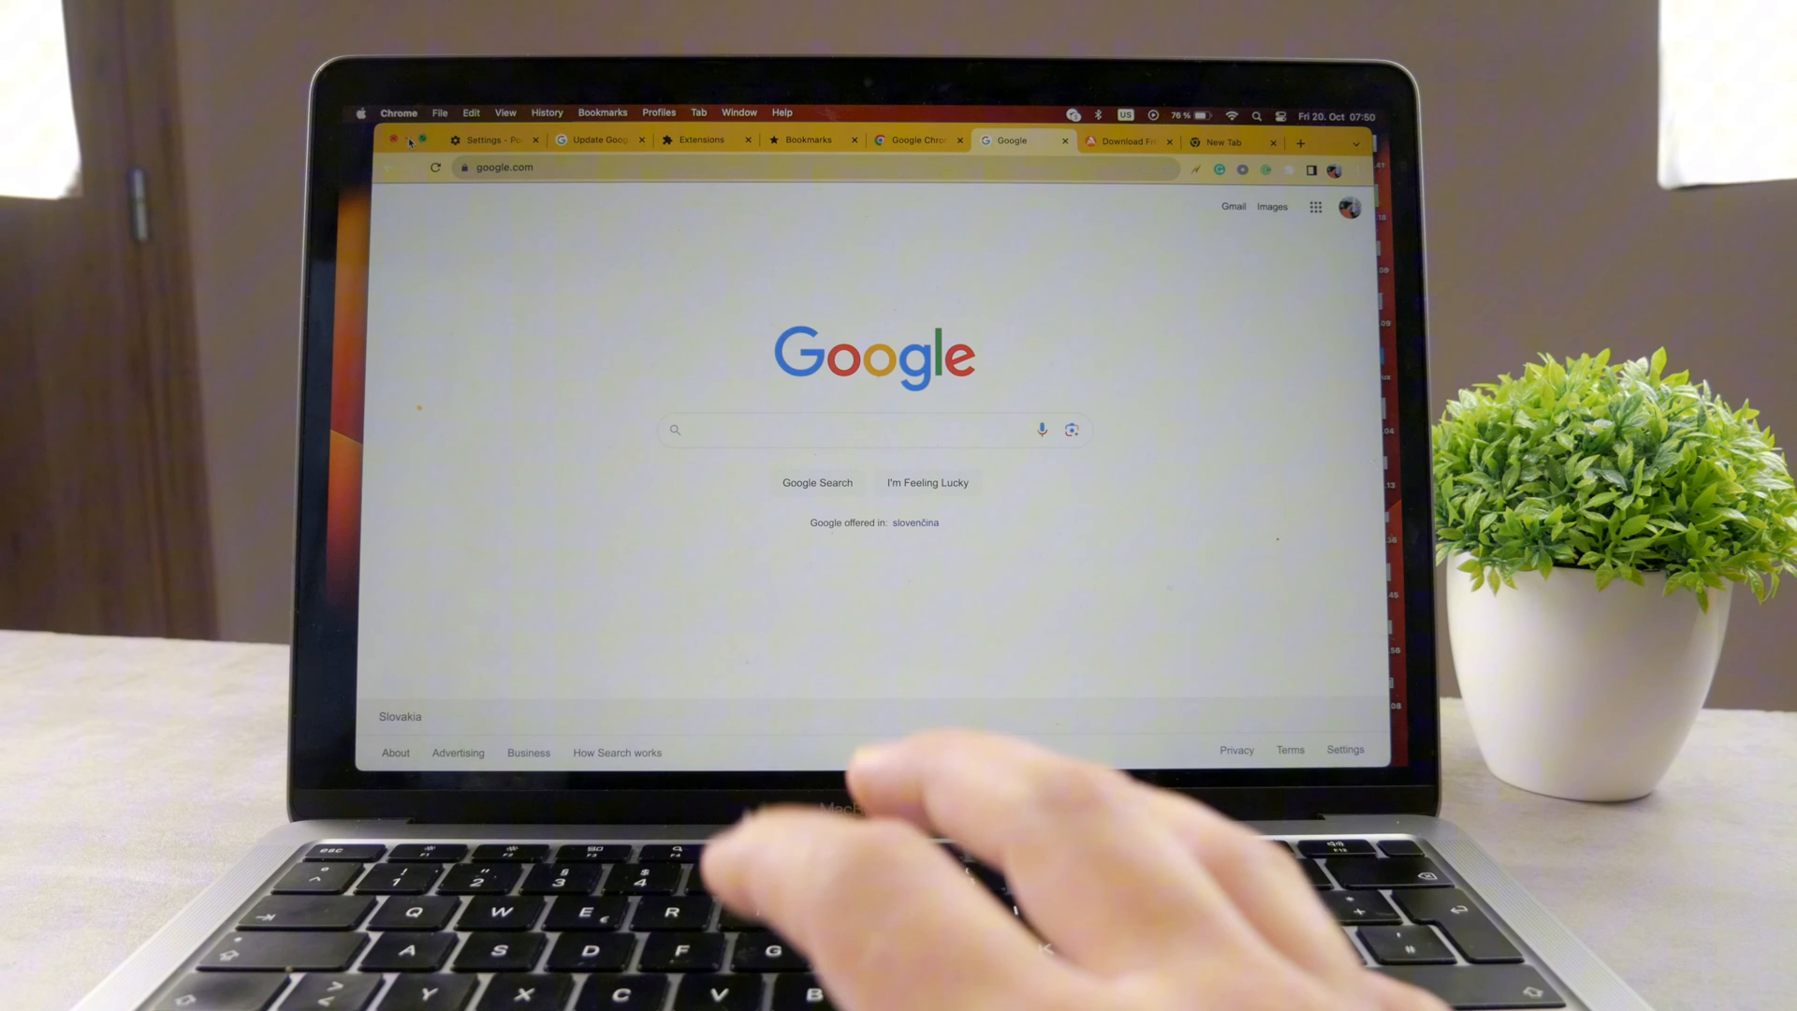
Locate Google Chrome among the Launchpad apps and return to the desktop
{"action": "left_click", "coordinate": [422, 141]}
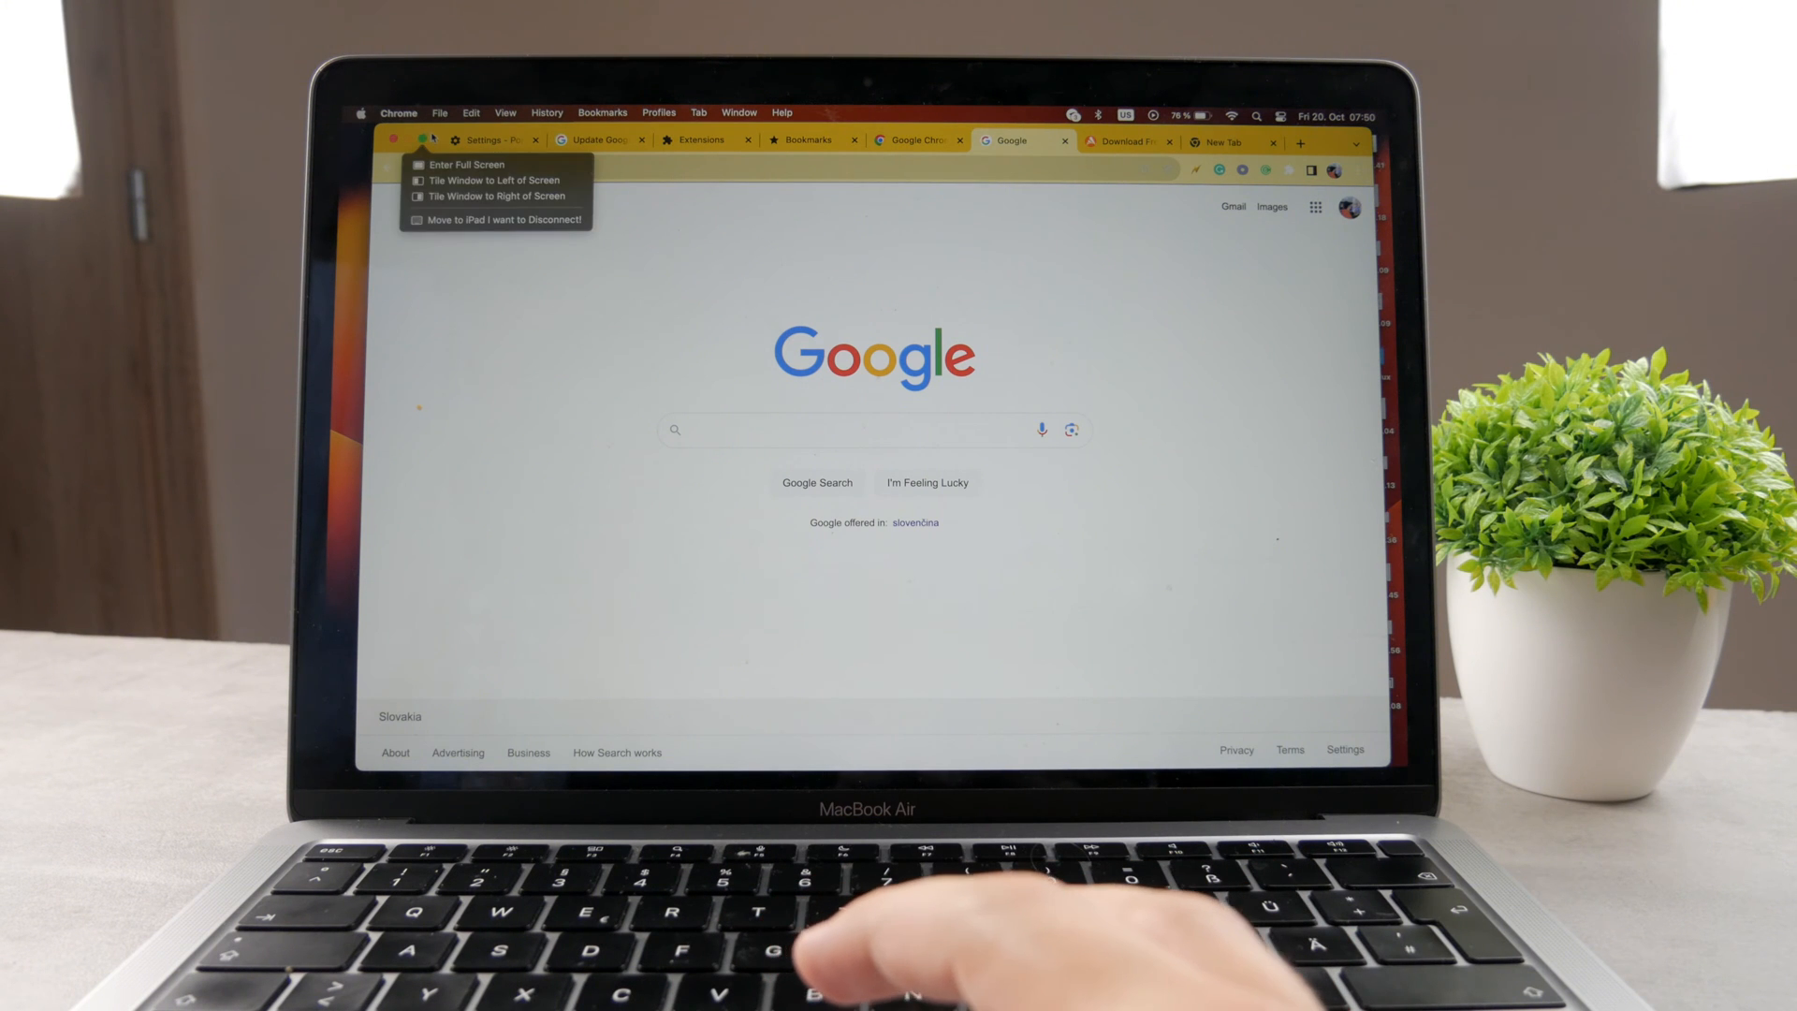
{"action": "left_click", "coordinate": [421, 140]}
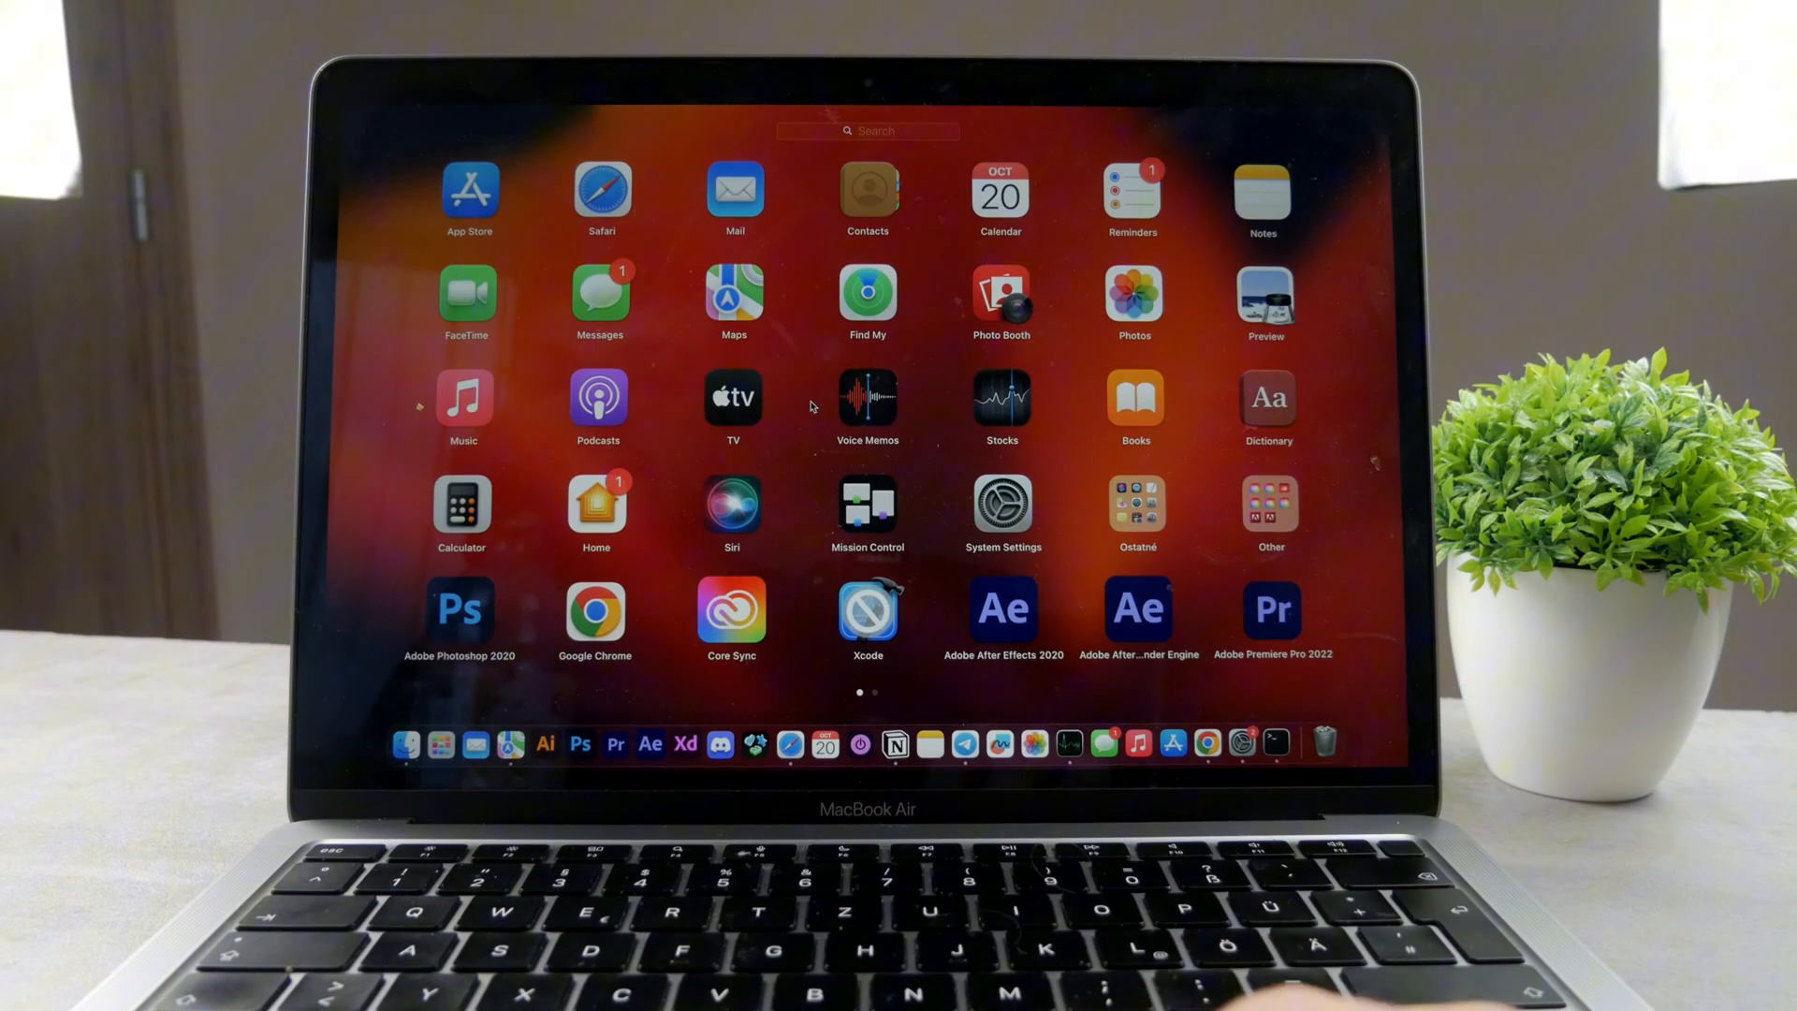
{"action": "mouse_move", "coordinate": [665, 470]}
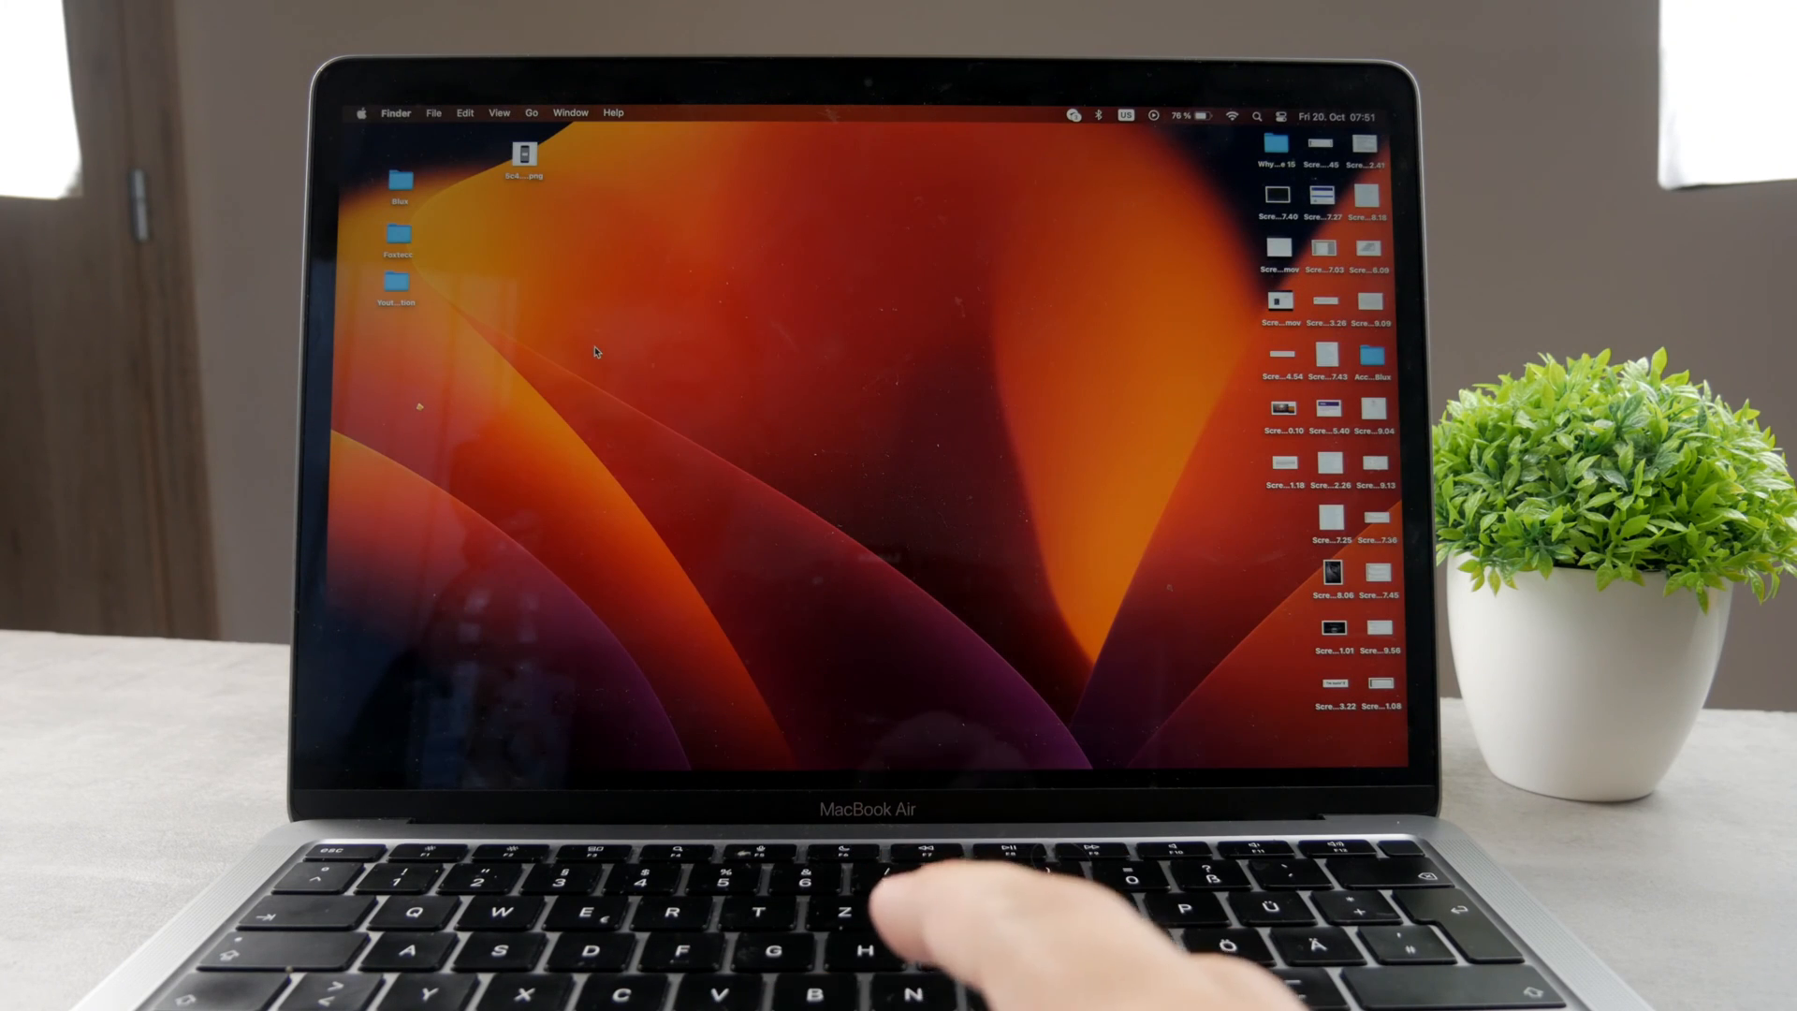
Browse the Applications folder and select Google Chrome in the list
{"action": "double_click", "coordinate": [399, 184]}
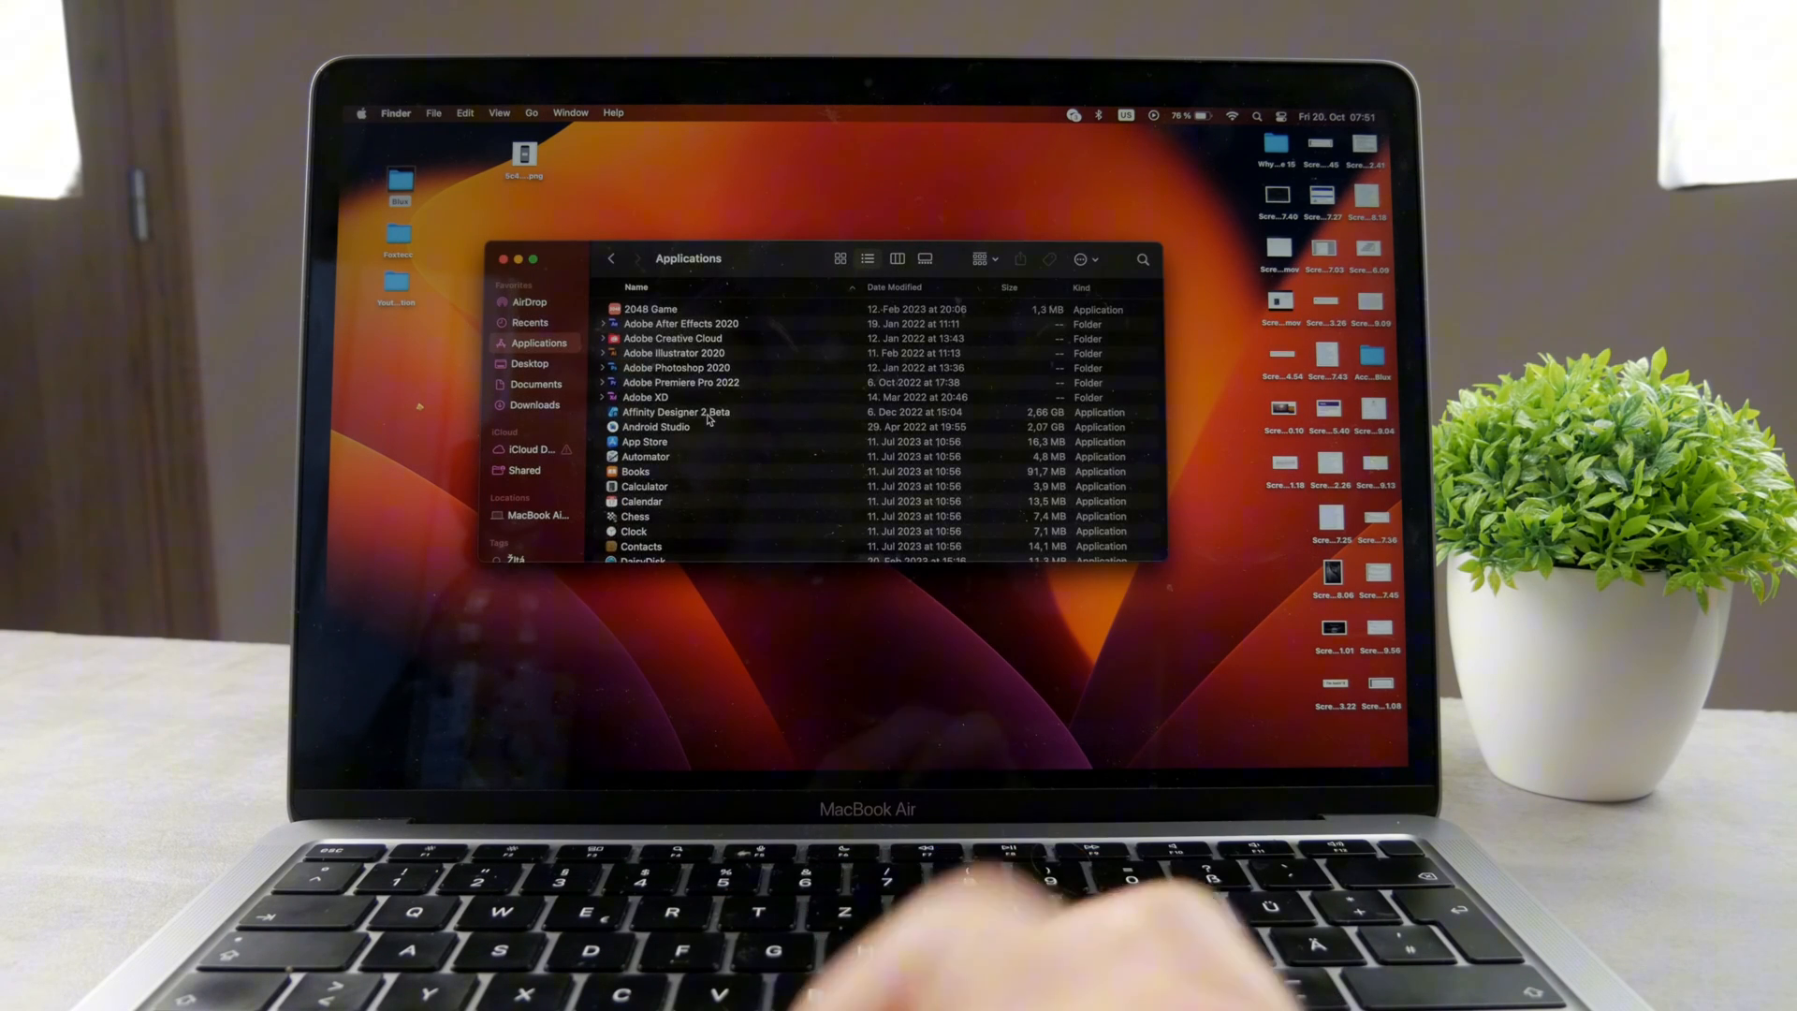
{"action": "scroll", "scroll_direction": "down", "scroll_amount": 3}
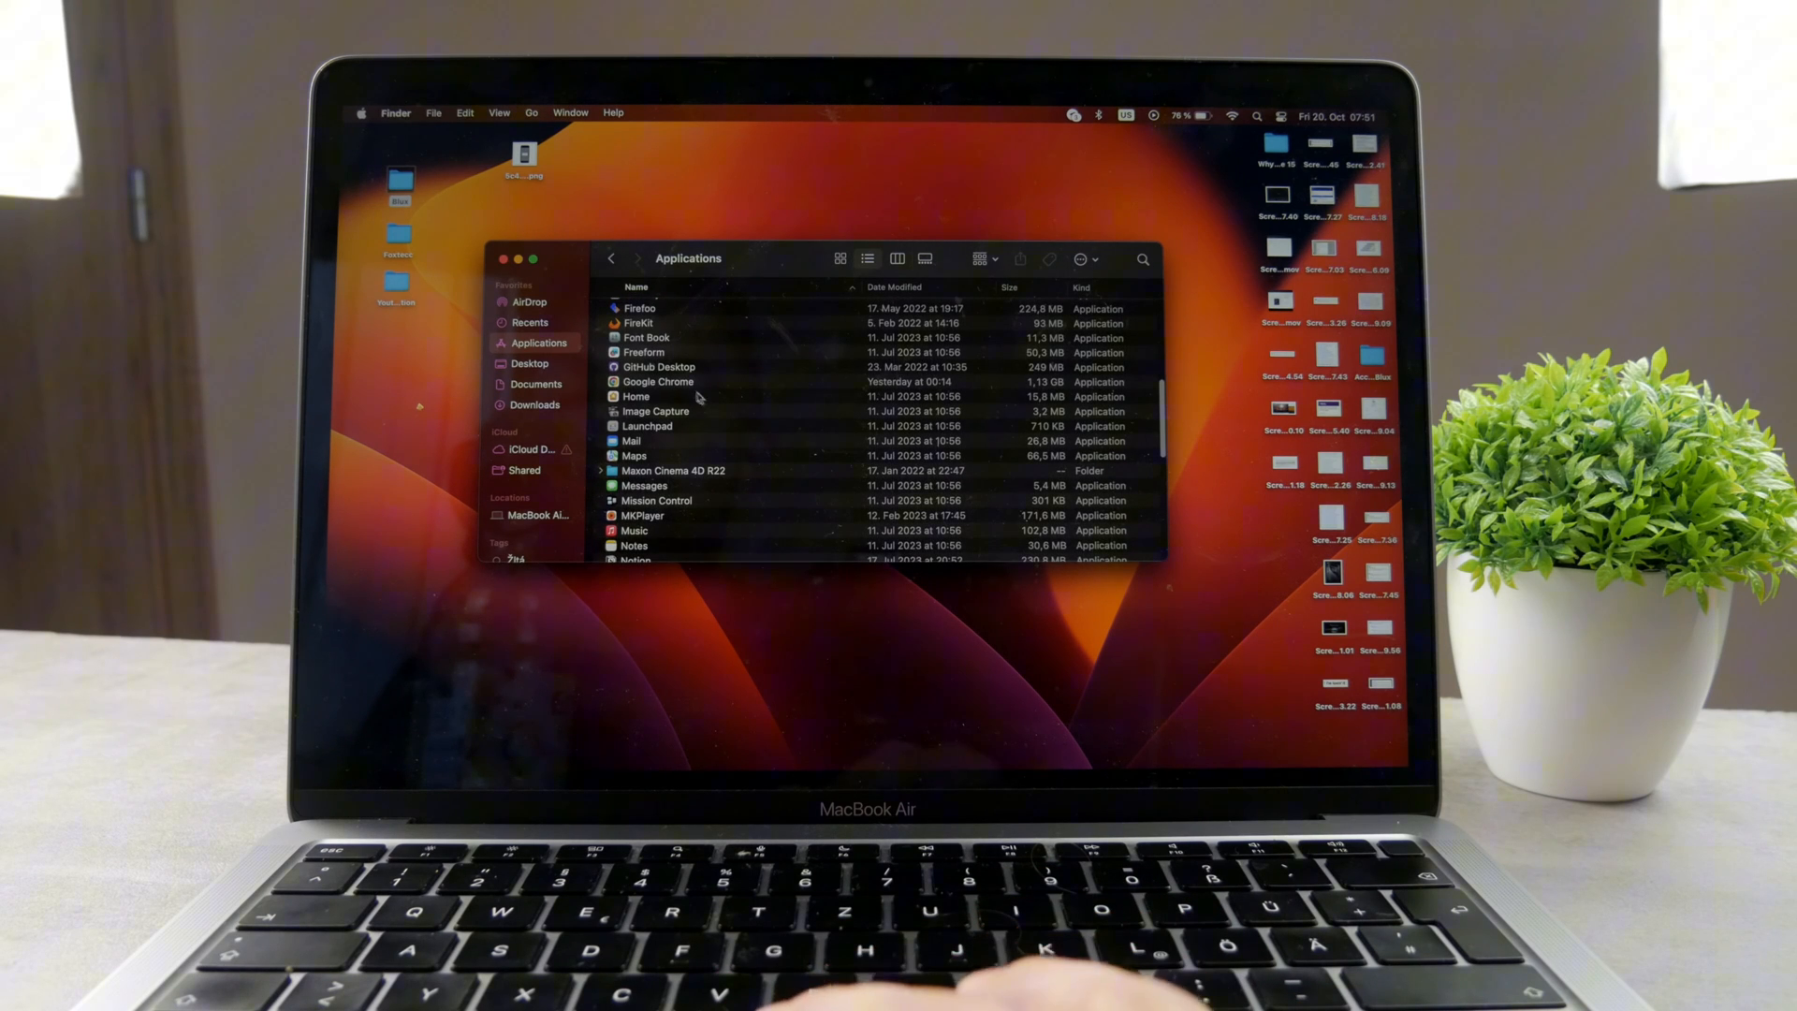
{"action": "left_click", "coordinate": [657, 382]}
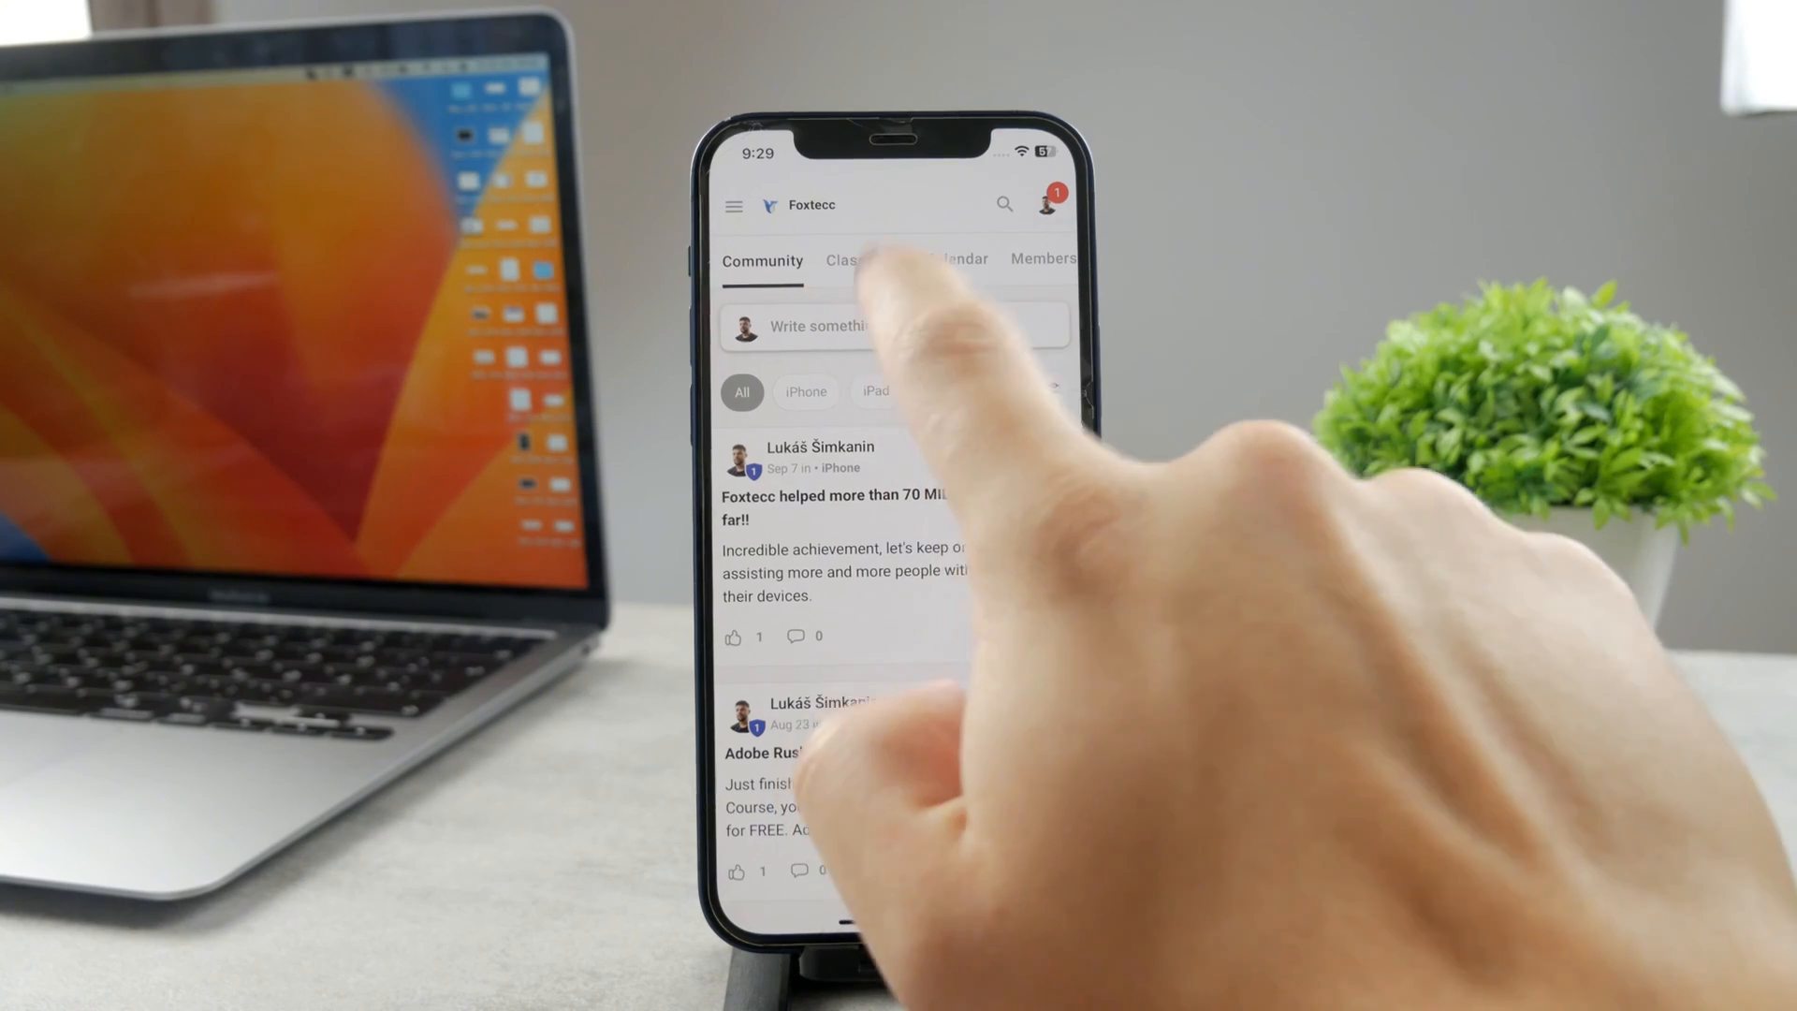
{"action": "left_click", "coordinate": [860, 258]}
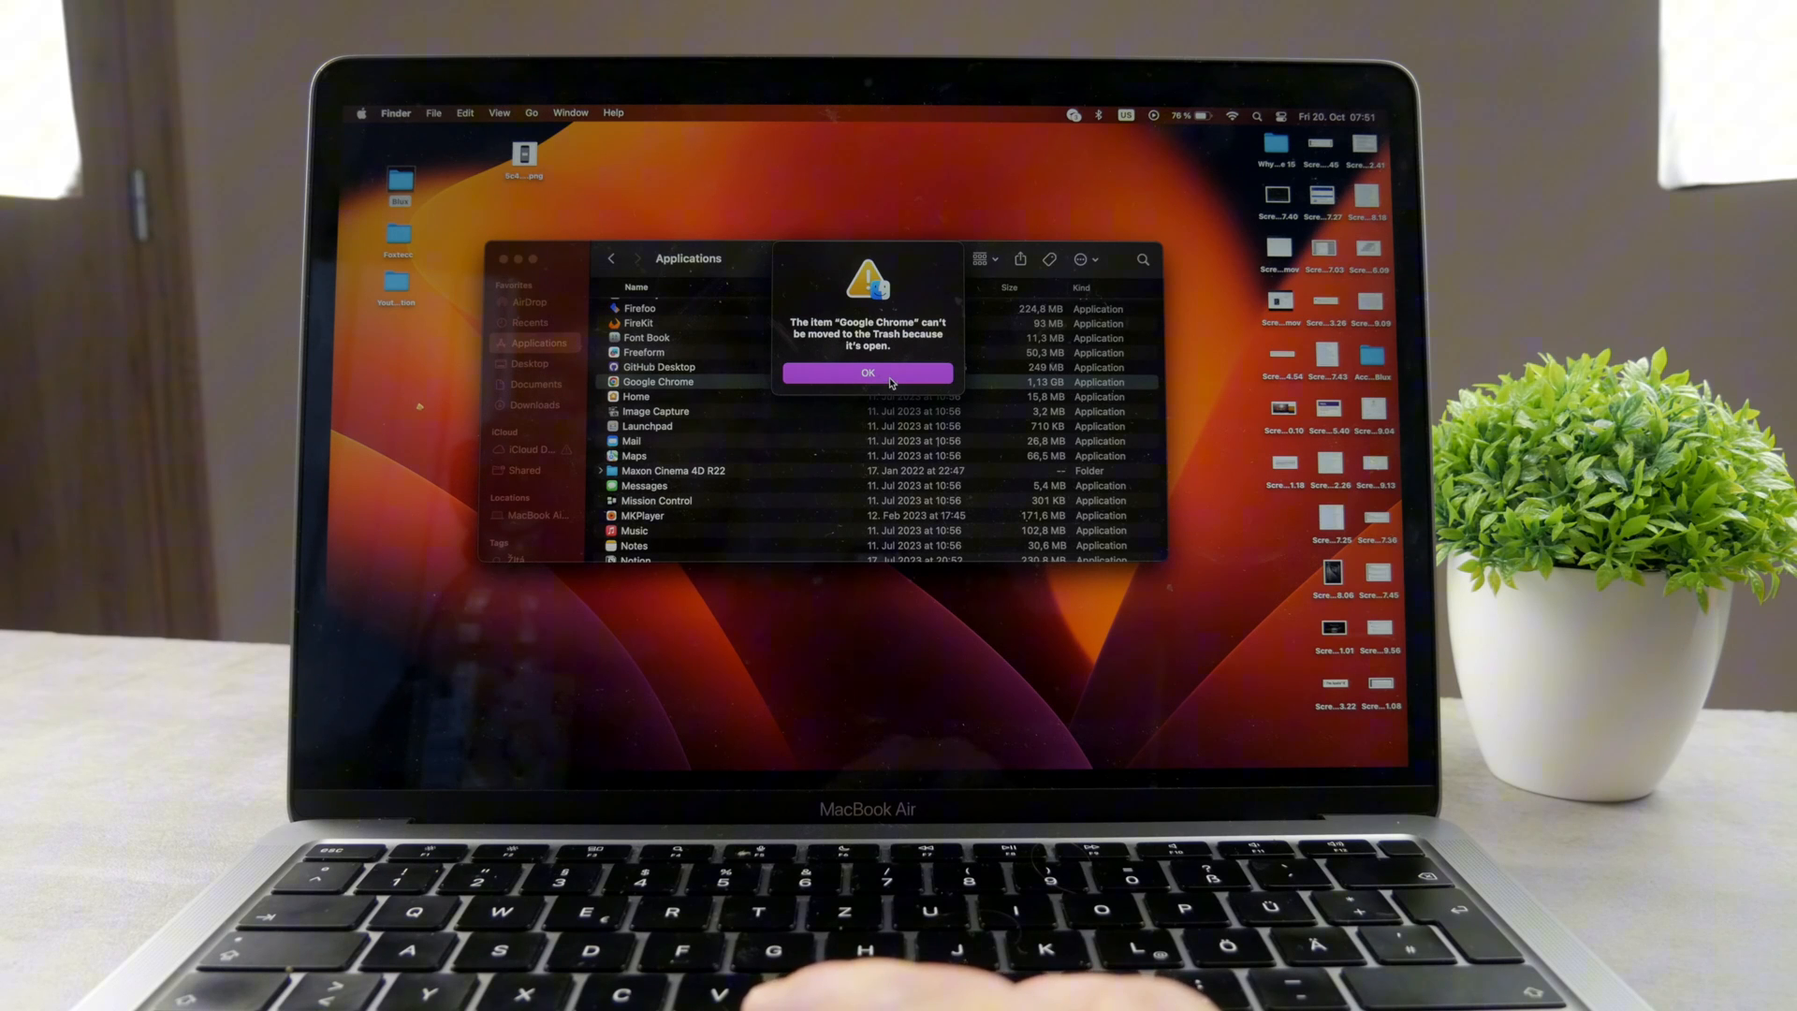
Dismiss the 'can't be moved' alert and quit Google Chrome from the Dock
{"action": "left_click", "coordinate": [866, 370]}
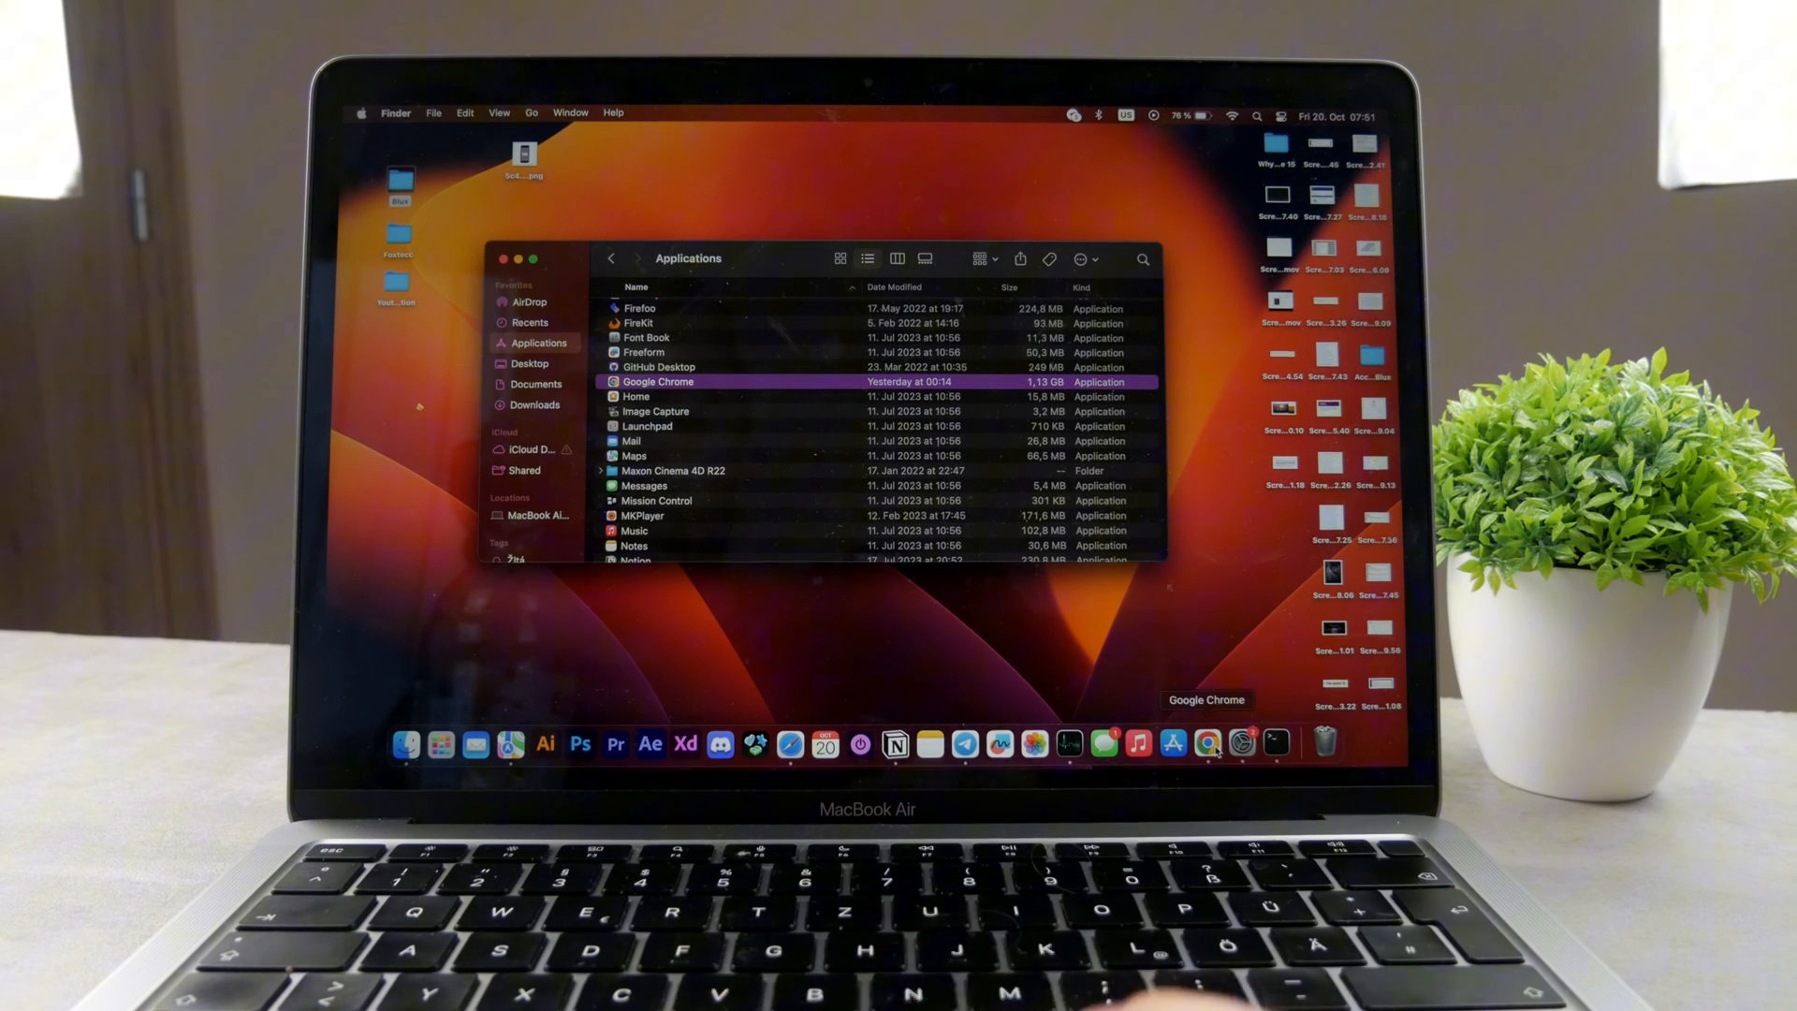
{"action": "right_click", "coordinate": [1204, 743]}
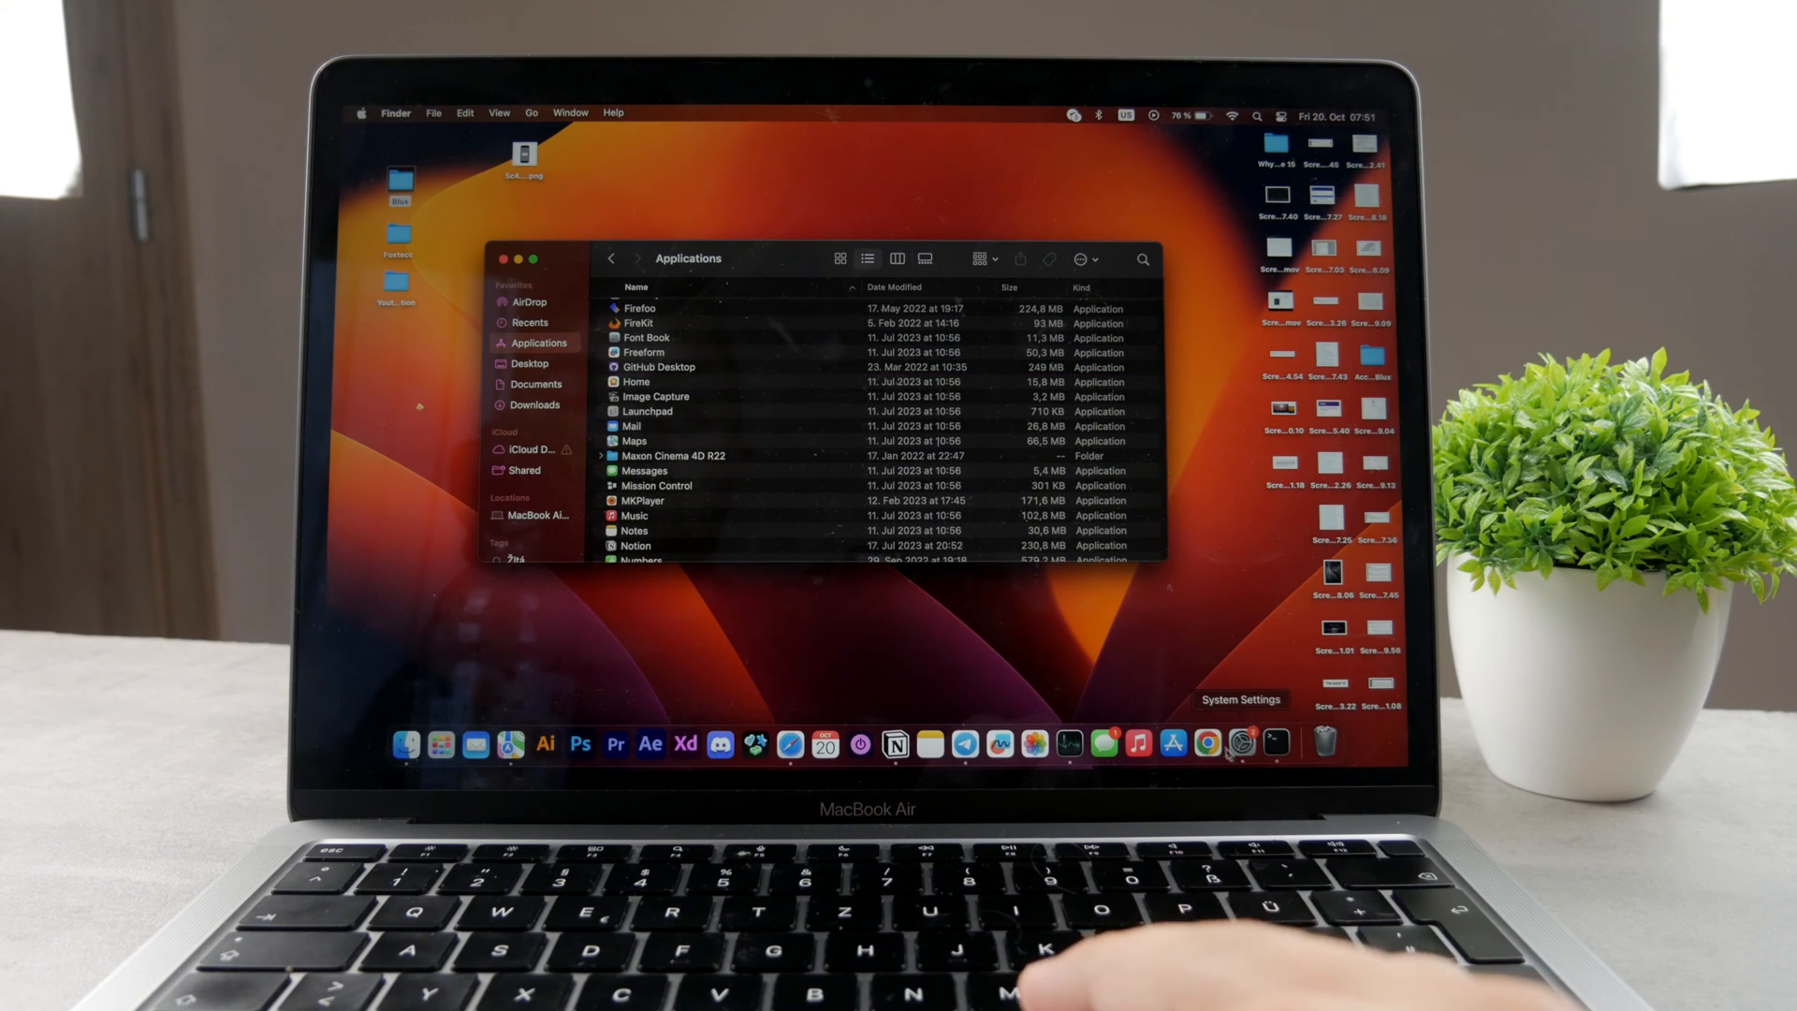
Confirm trashed Chrome won't launch from the Dock, then view it inside the Trash
{"action": "left_click", "coordinate": [1203, 743]}
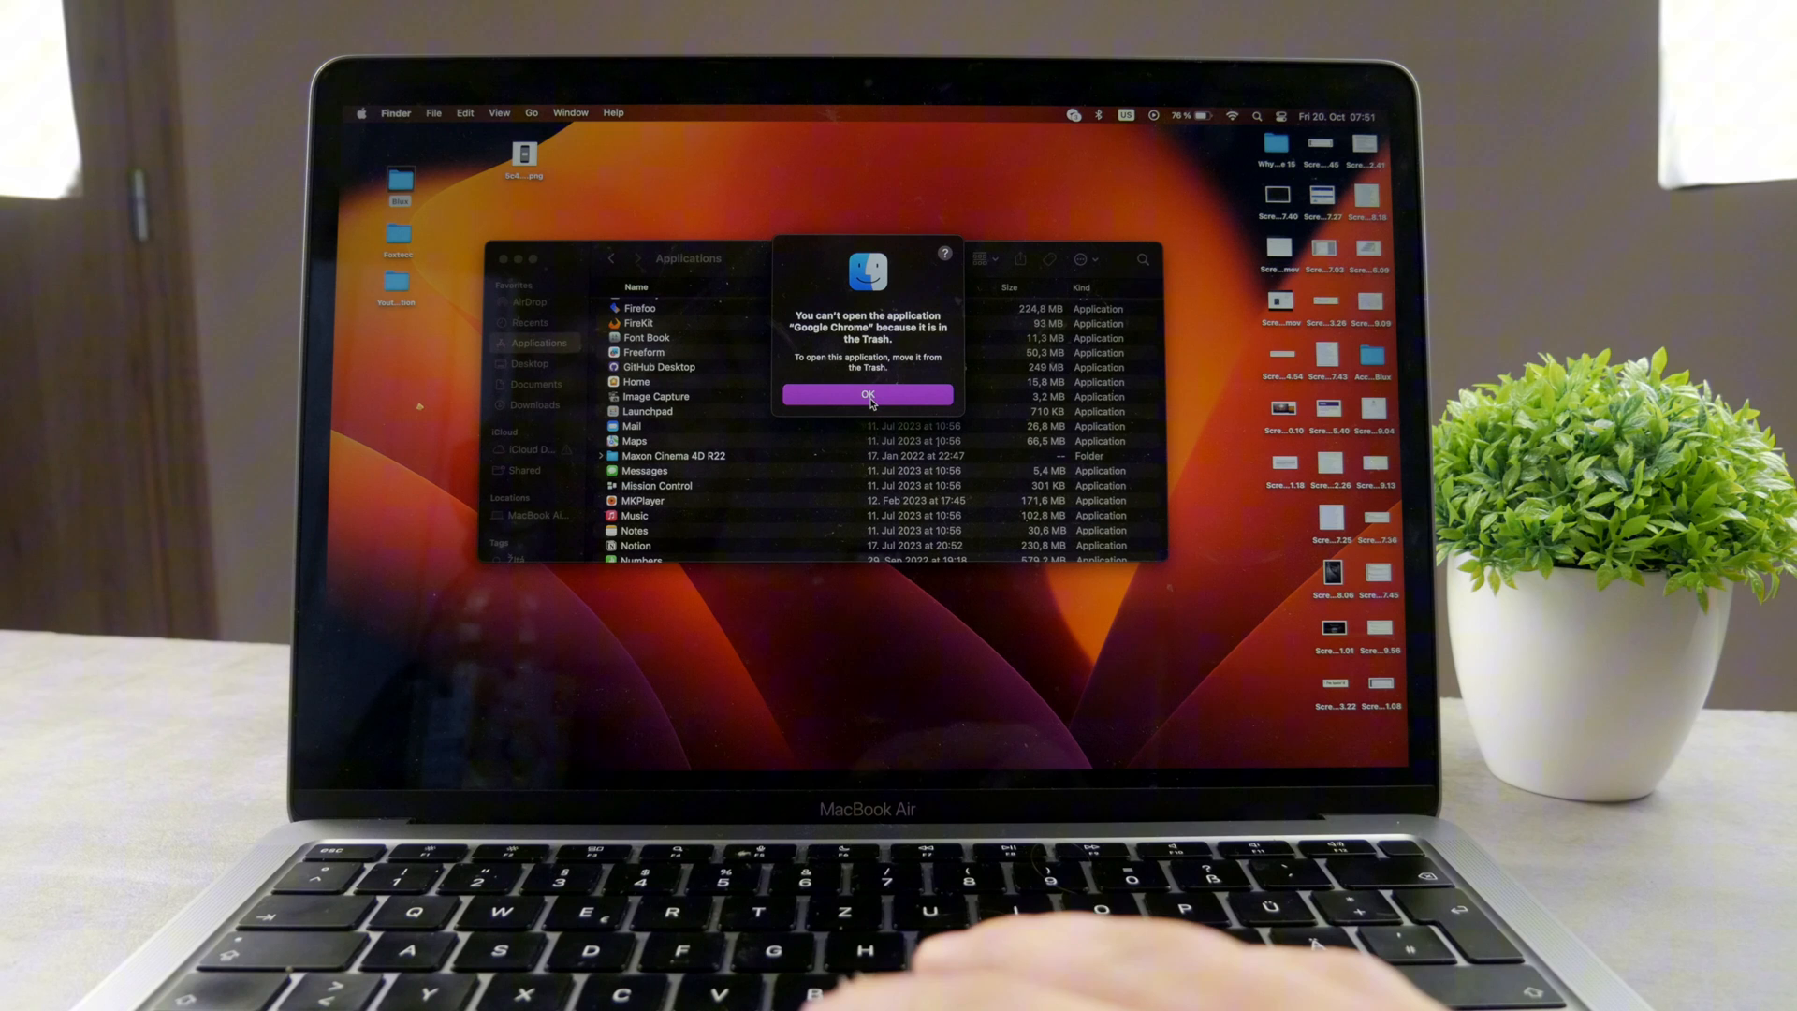
{"action": "left_click", "coordinate": [866, 395]}
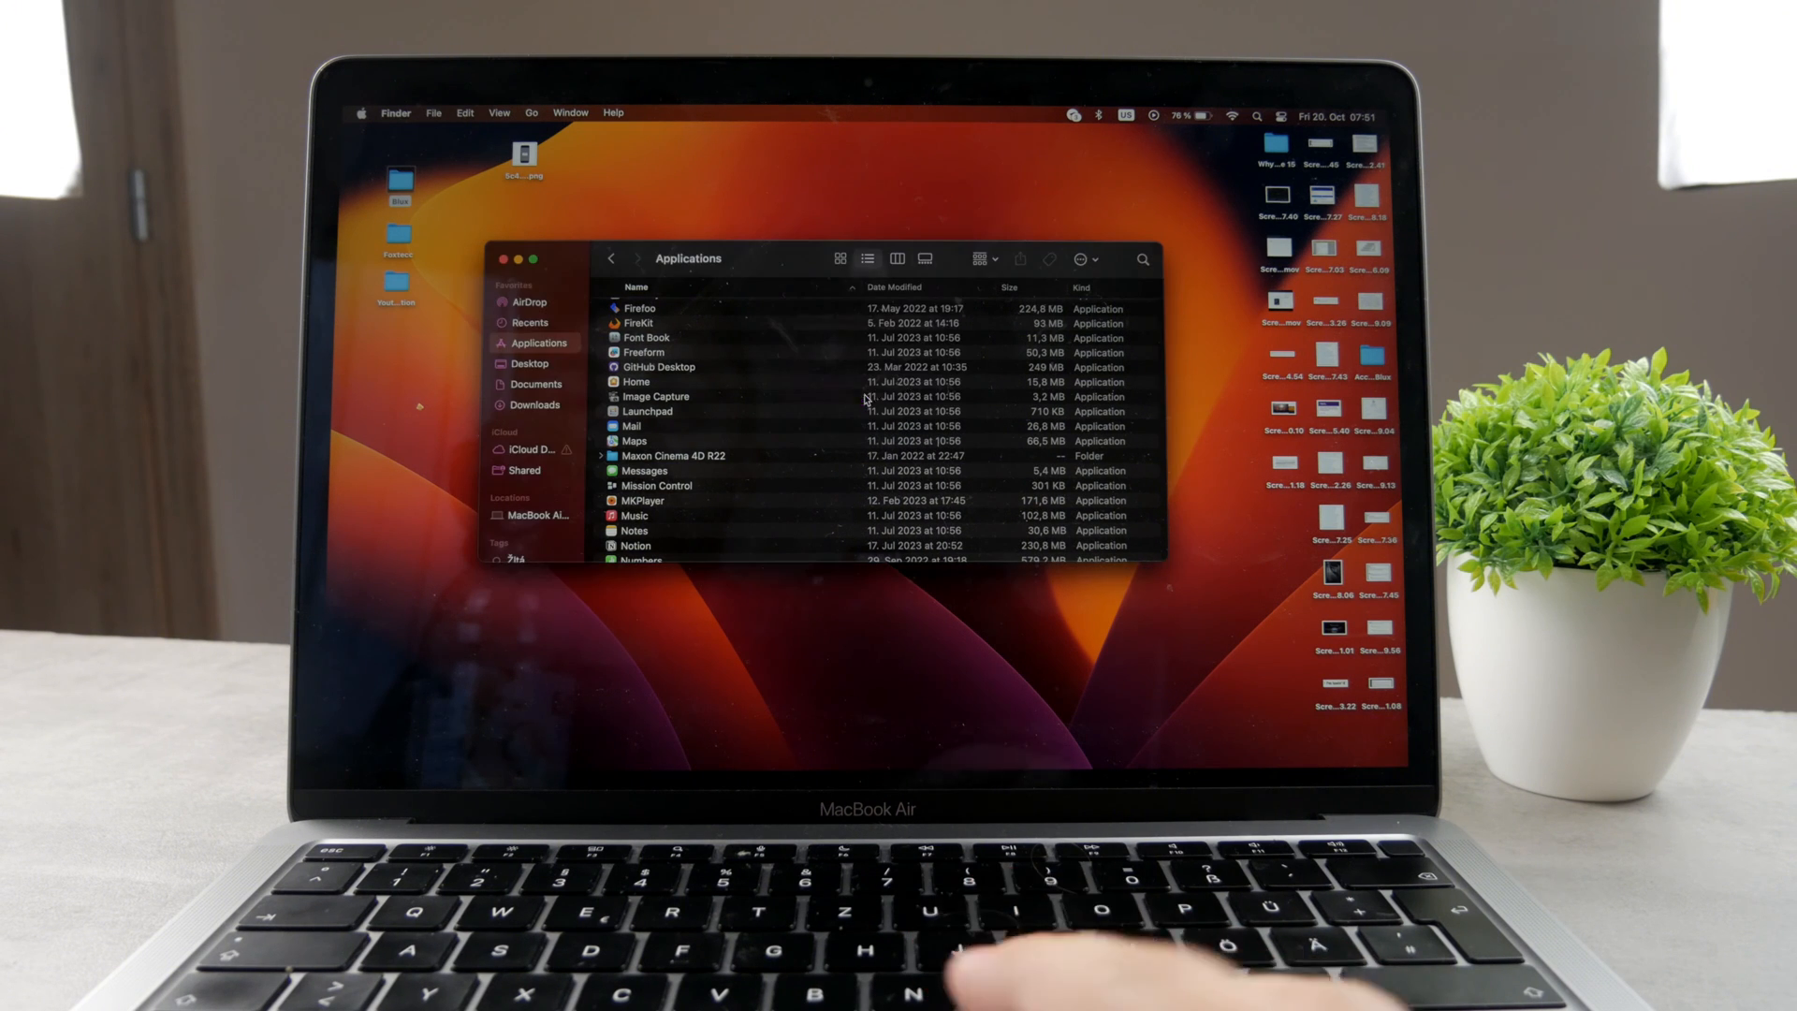
{"action": "left_click", "coordinate": [1310, 743]}
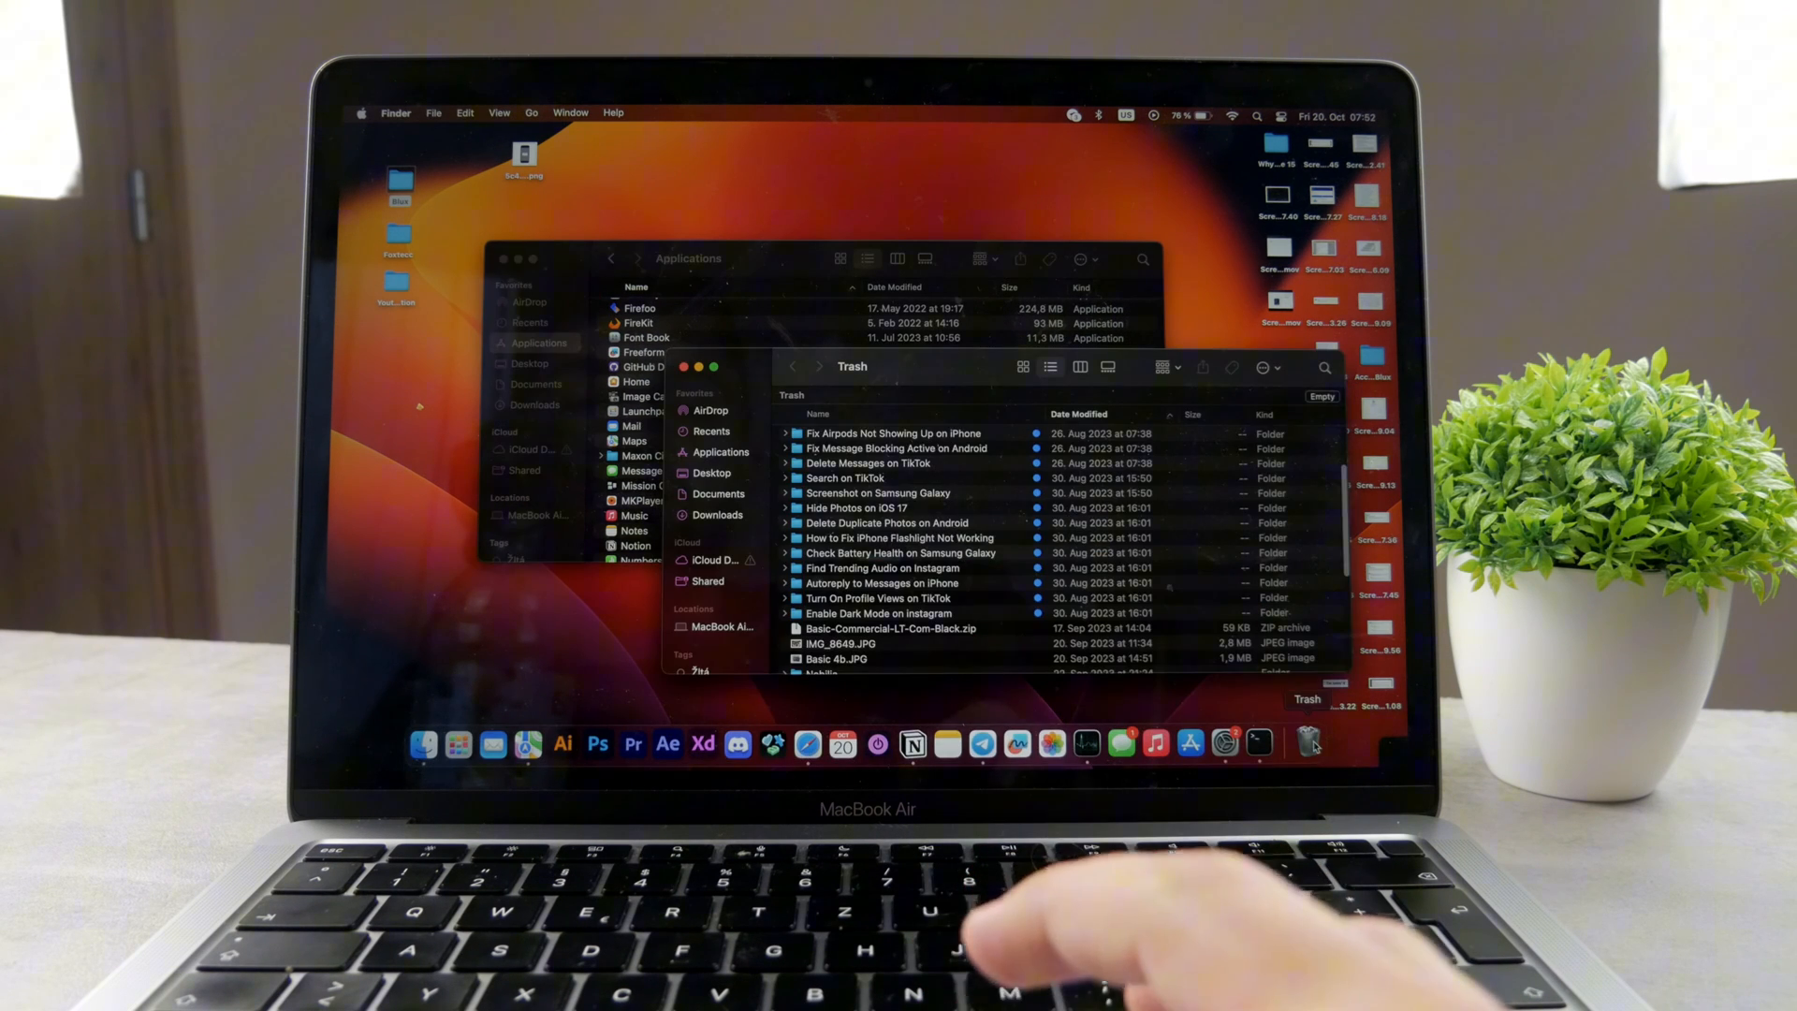
{"action": "scroll", "scroll_direction": "down", "scroll_amount": 3}
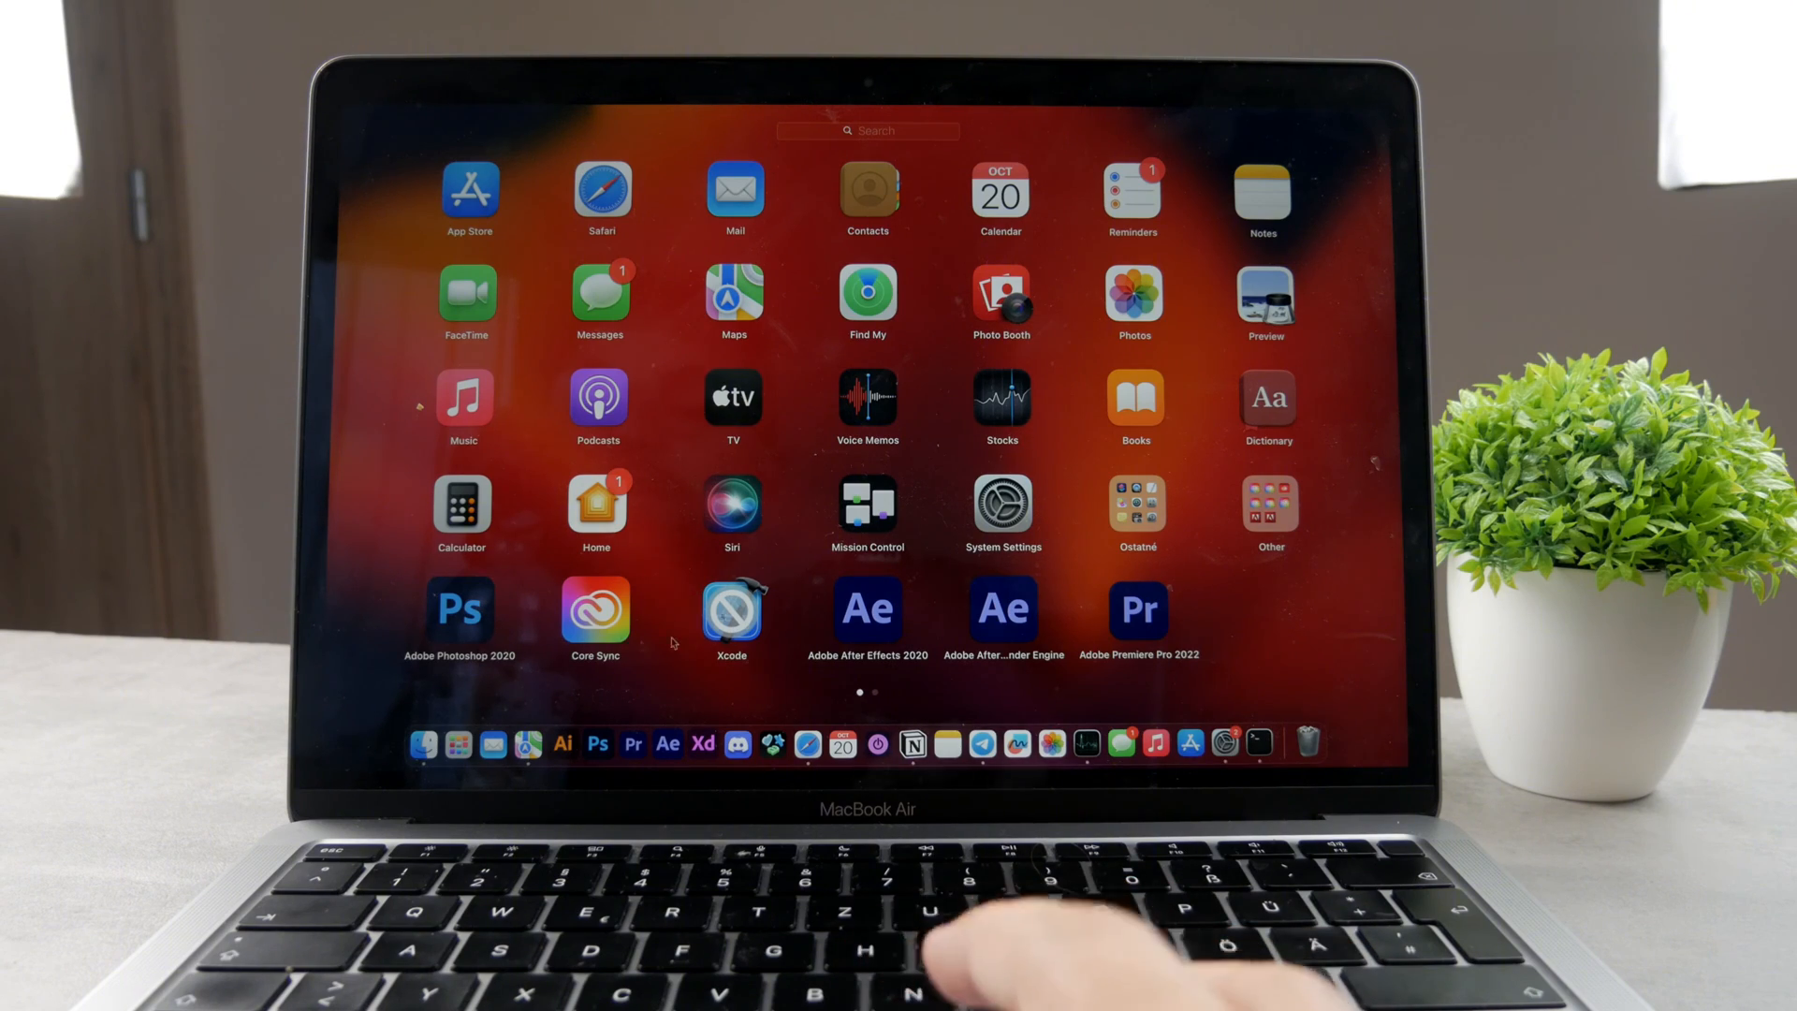
{"action": "mouse_move", "coordinate": [1258, 627]}
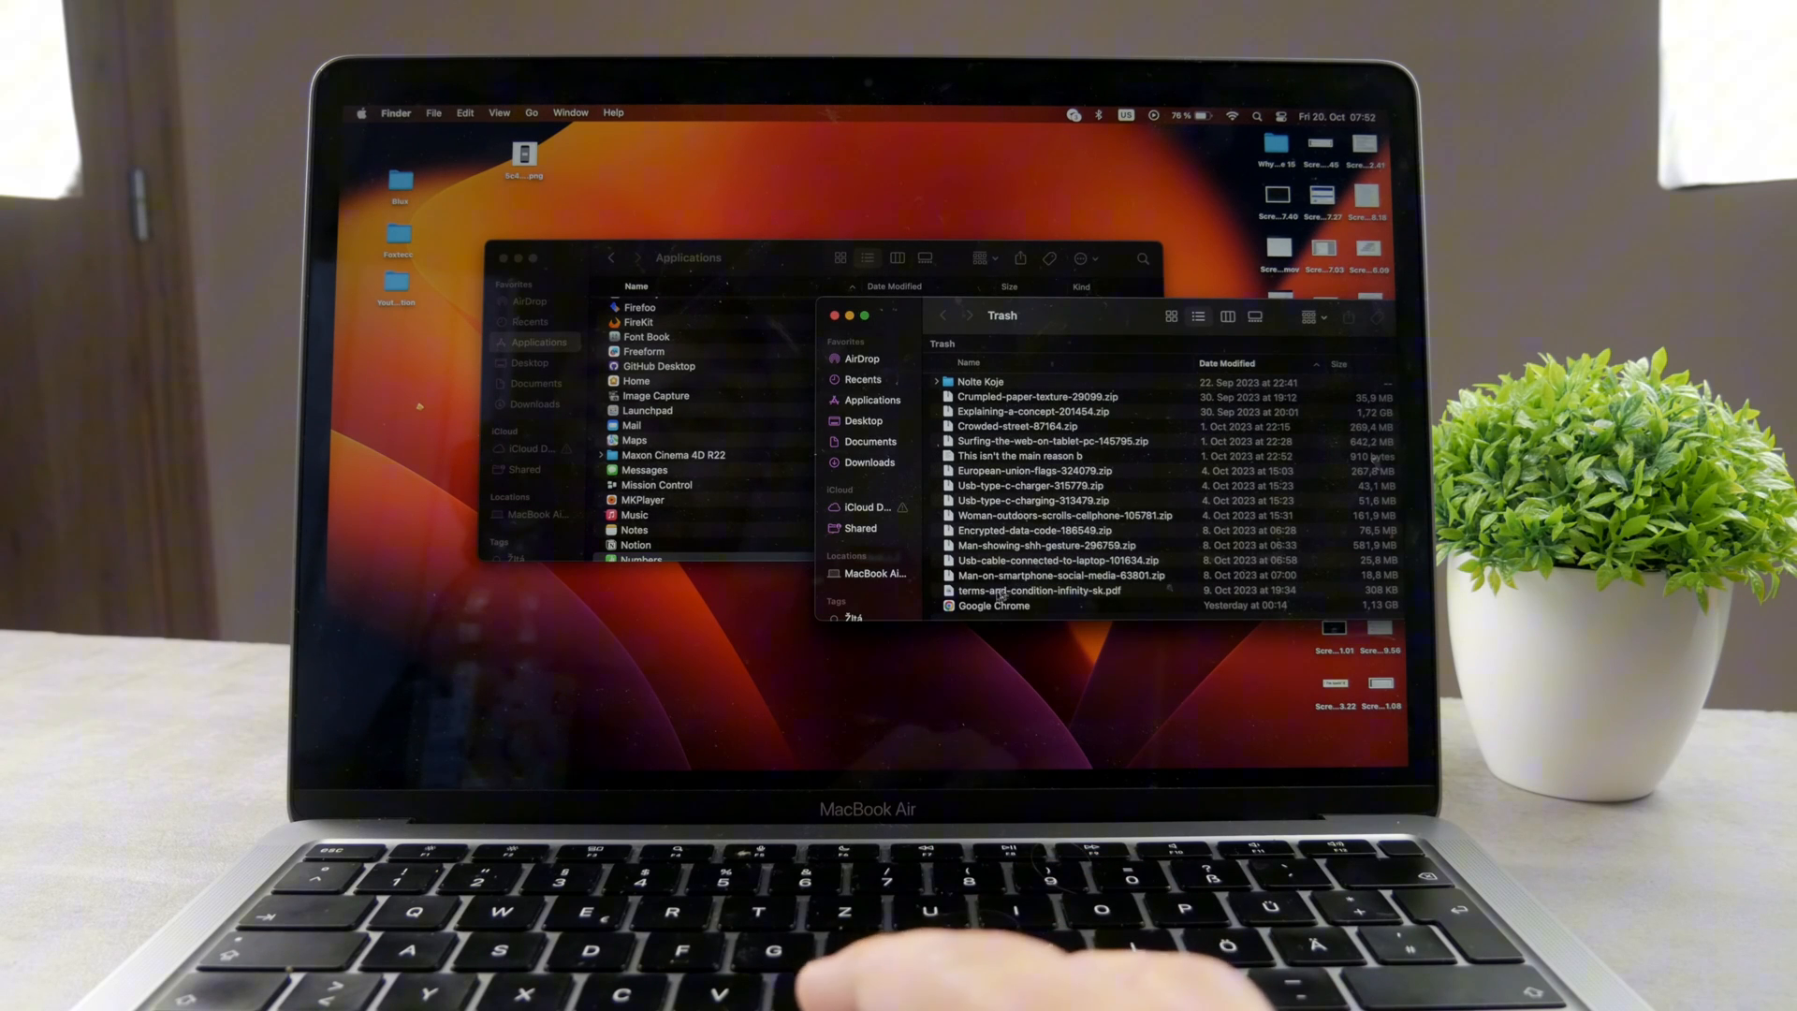
Select Google Chrome in the Trash to put it back into Applications
{"action": "left_click", "coordinate": [1037, 604]}
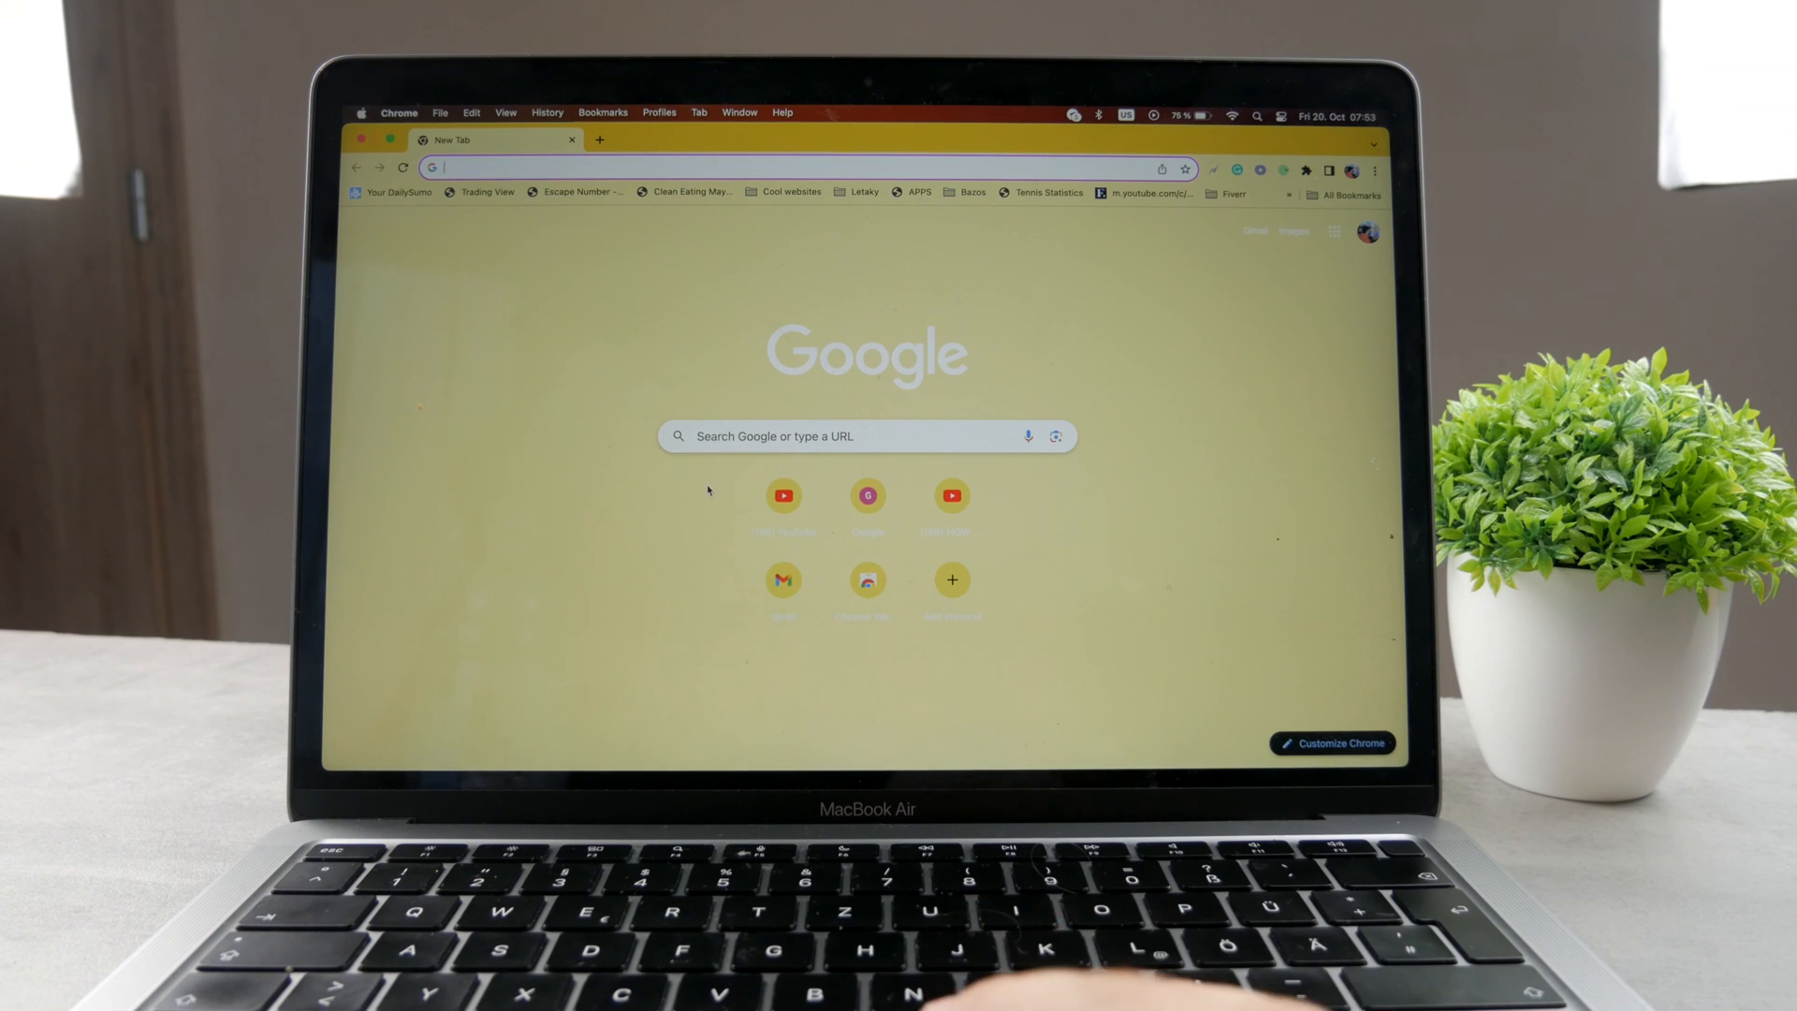
{"action": "mouse_move", "coordinate": [642, 341]}
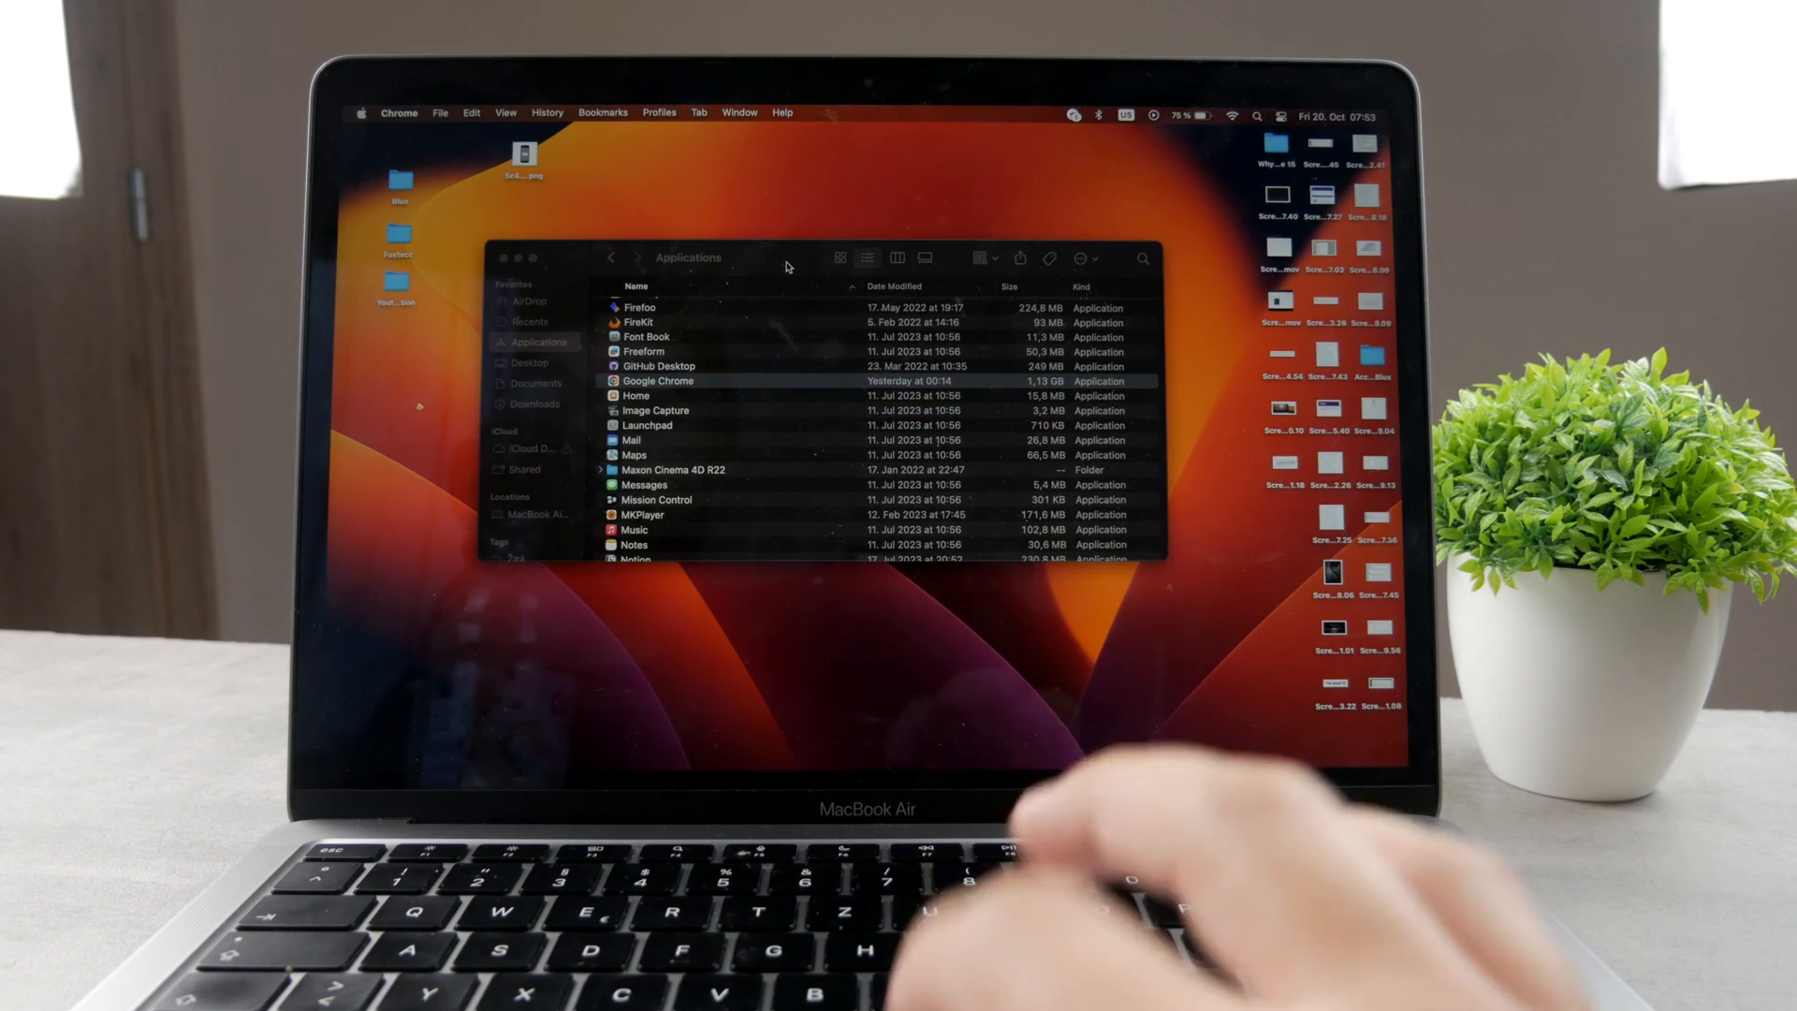
Close the Applications window, leaving the desktop with Chrome running
{"action": "left_click", "coordinate": [501, 256]}
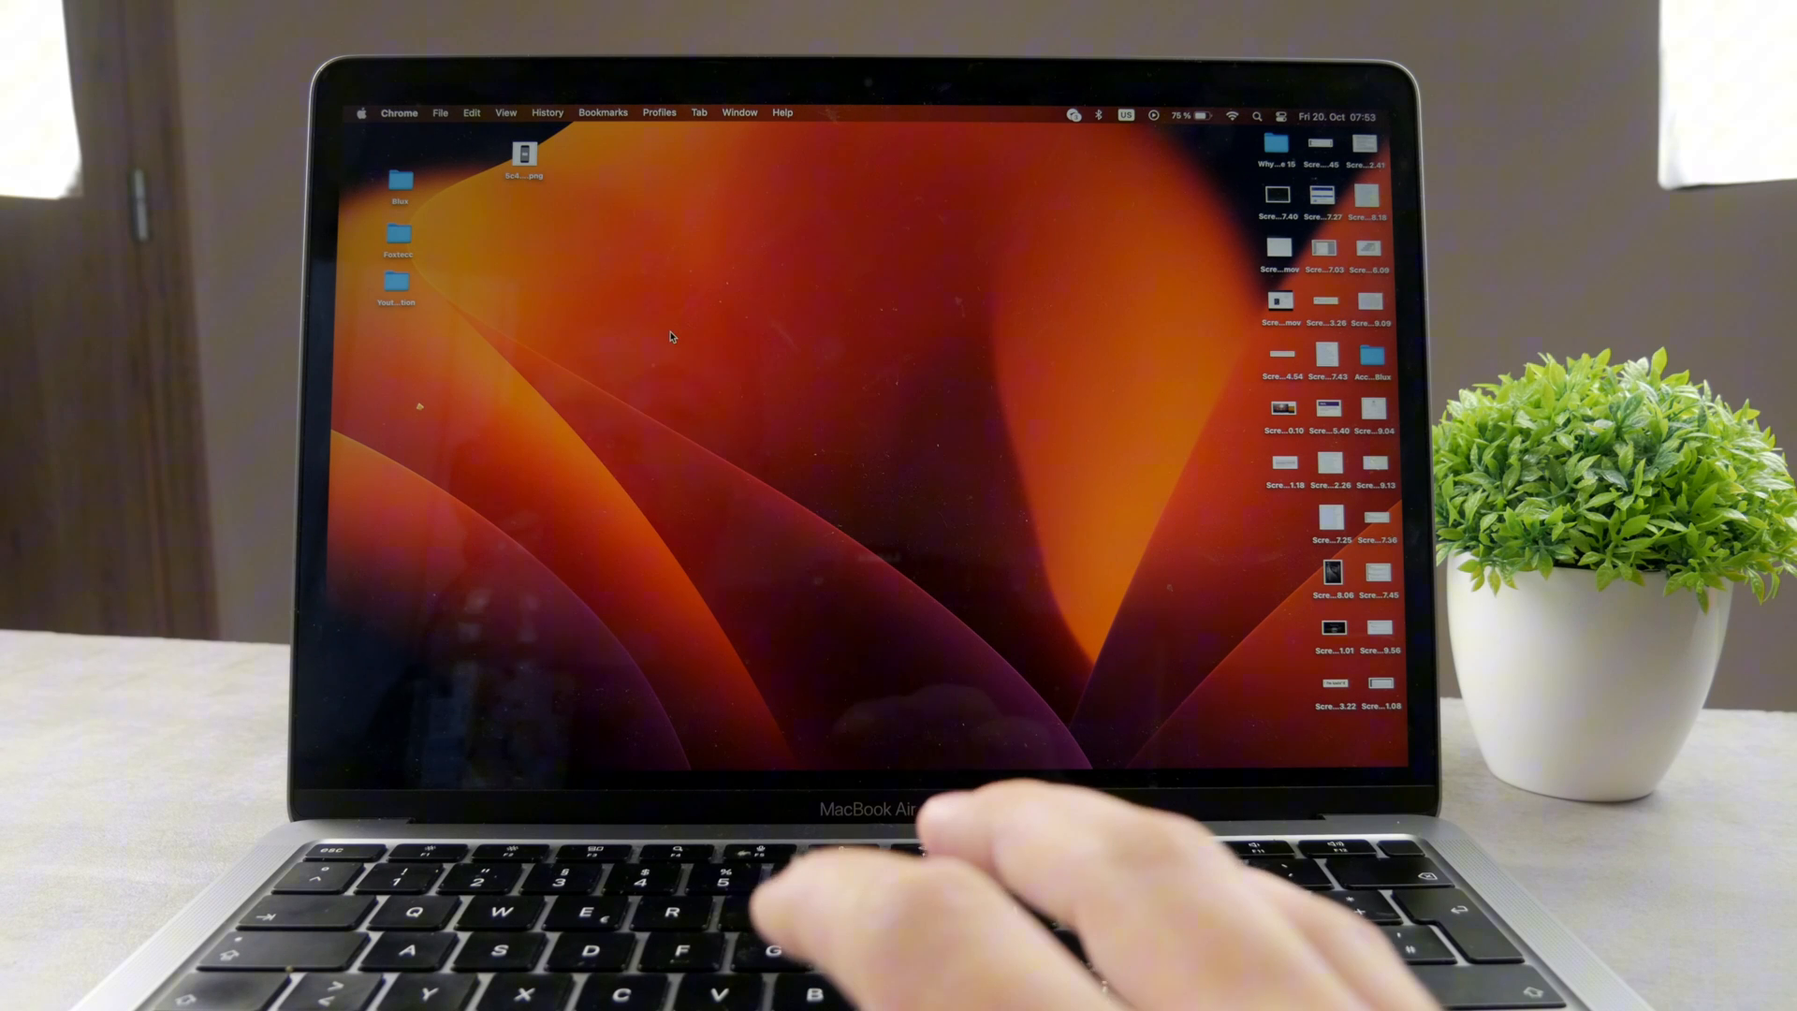